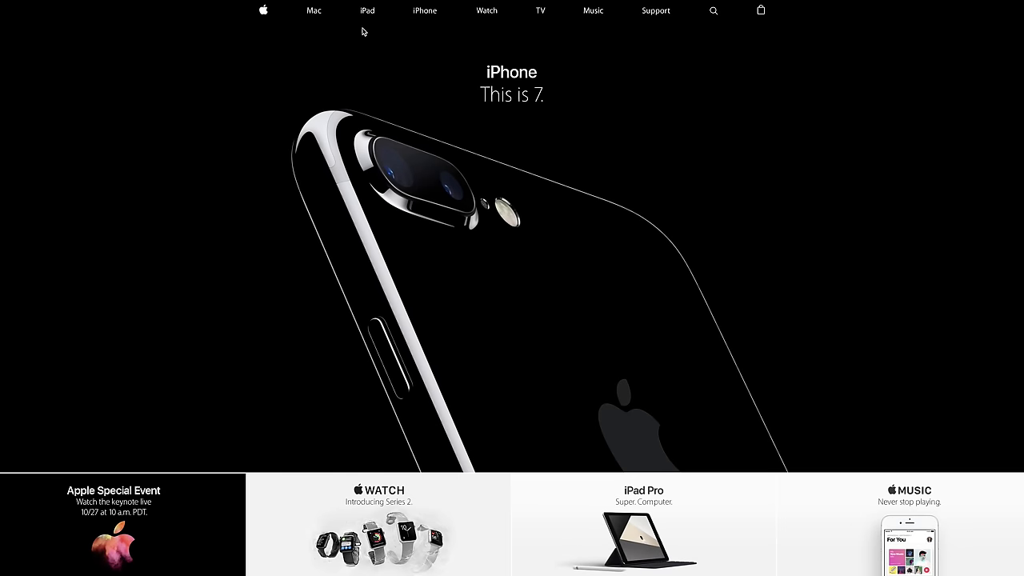
scroll(down, 3)
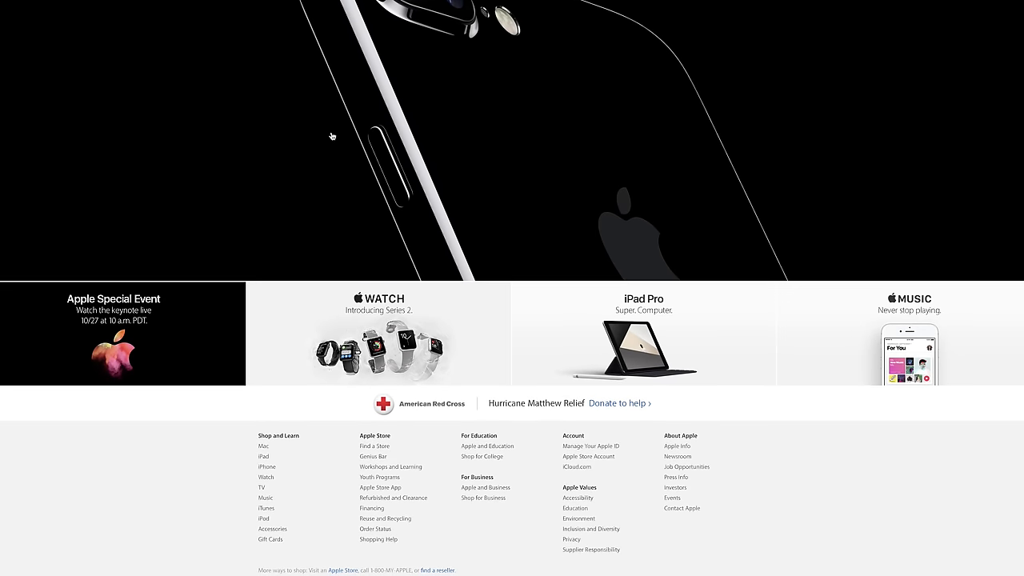
mouse_move(617, 404)
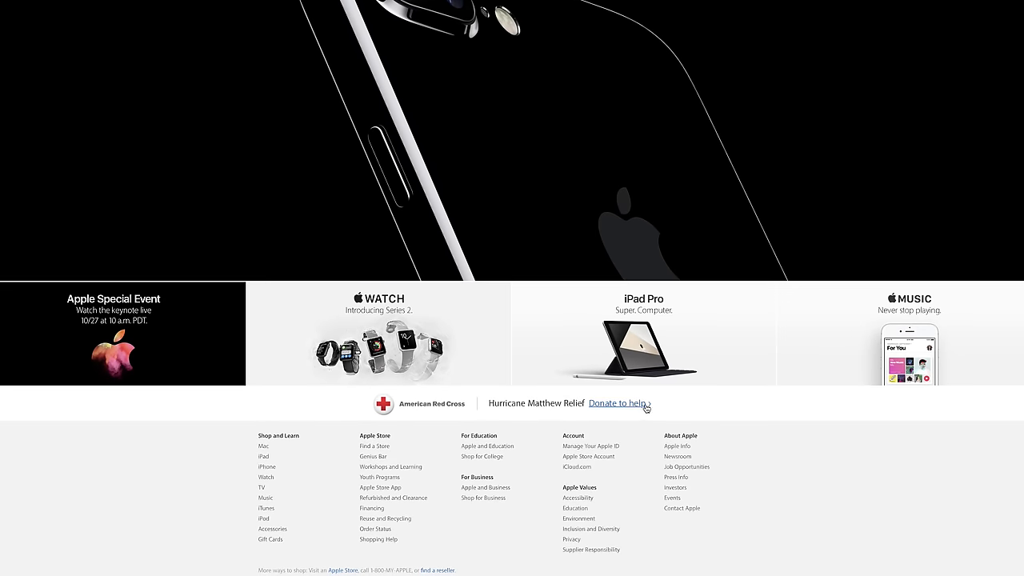